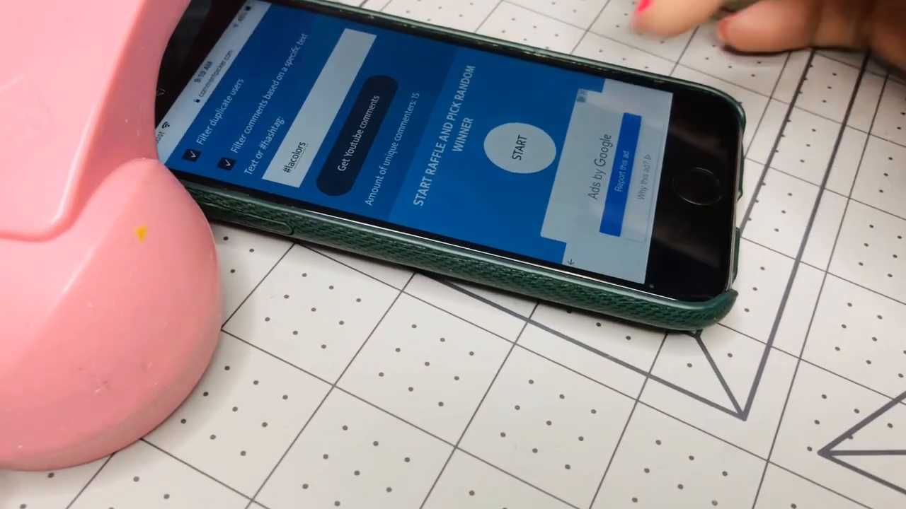
pyautogui.click(517, 142)
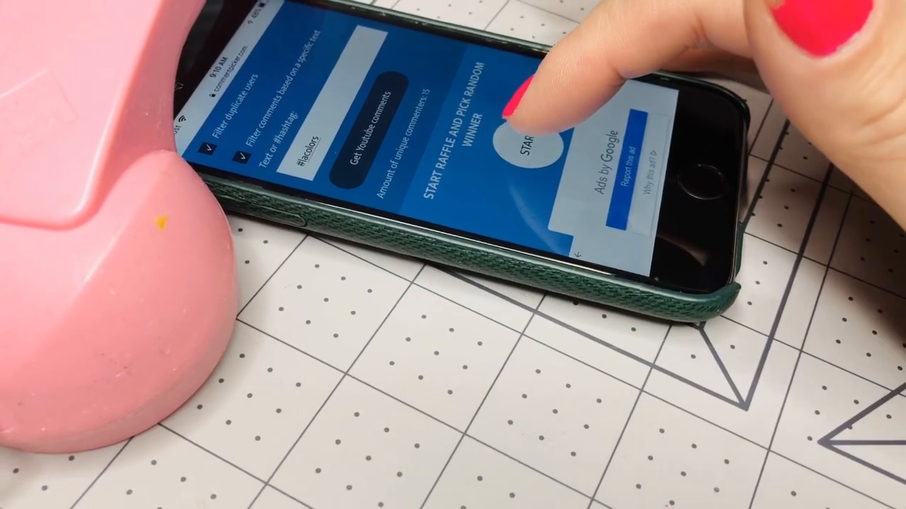